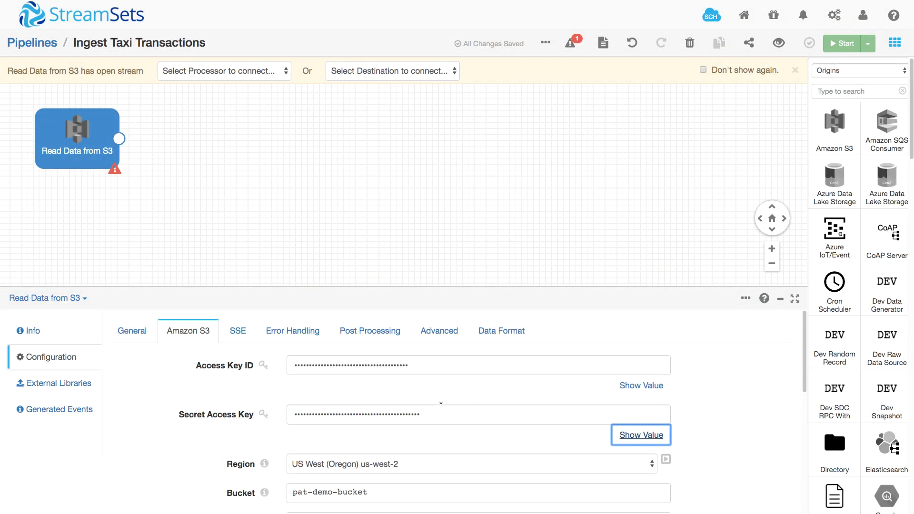
pyautogui.moveTo(436, 407)
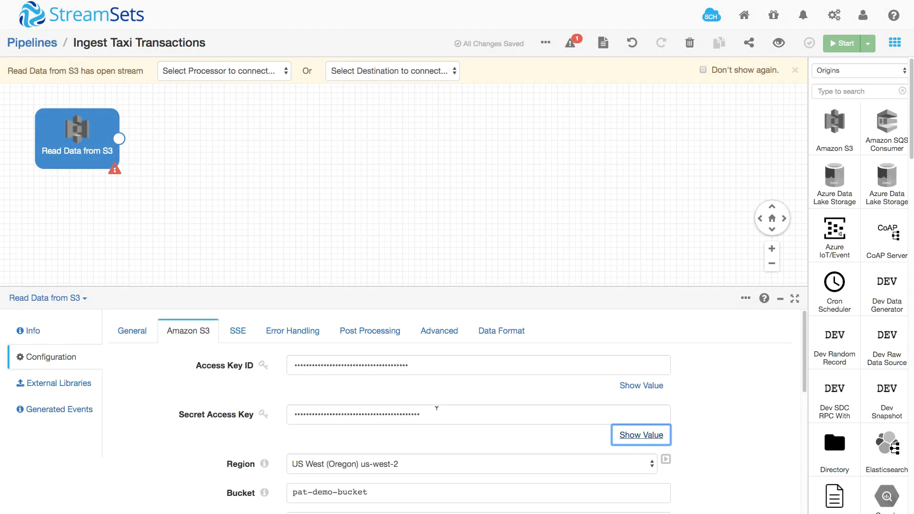
# Review the S3 origin's Text data format settings and start a data preview.
pyautogui.scroll(-3)
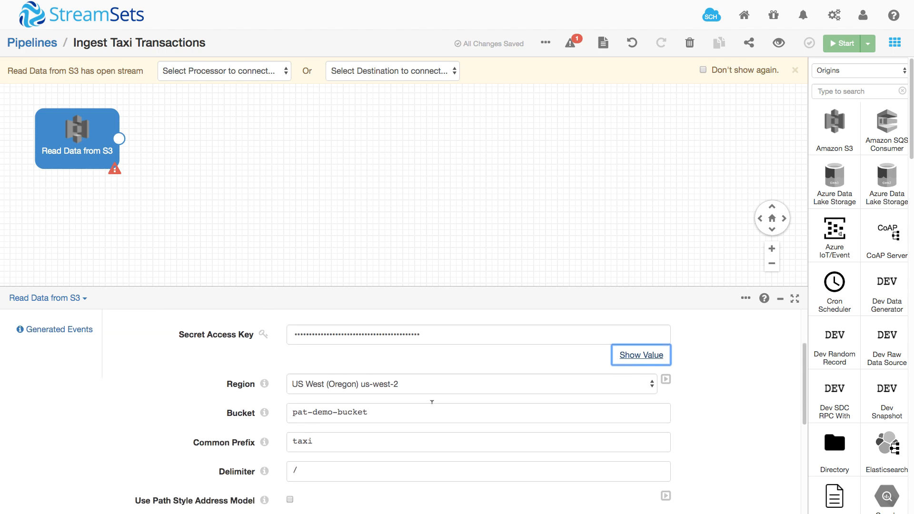
pyautogui.scroll(-3)
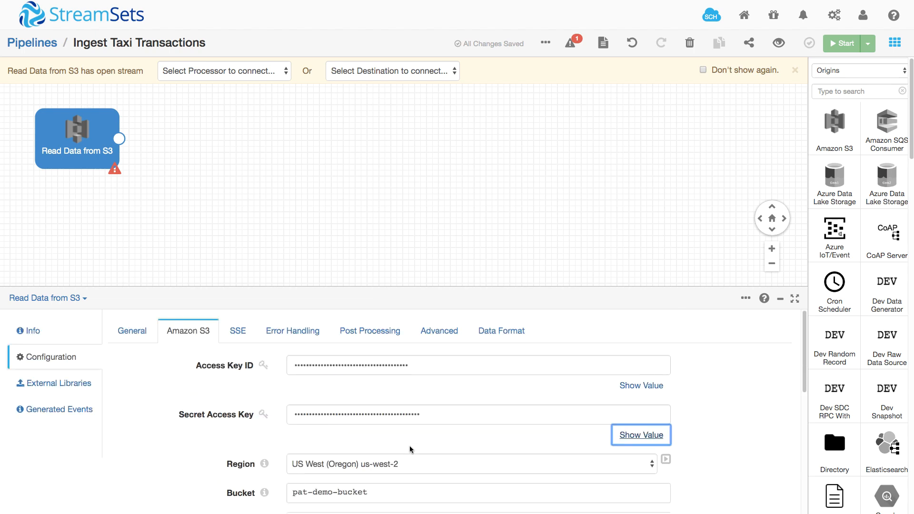
pyautogui.moveTo(500, 330)
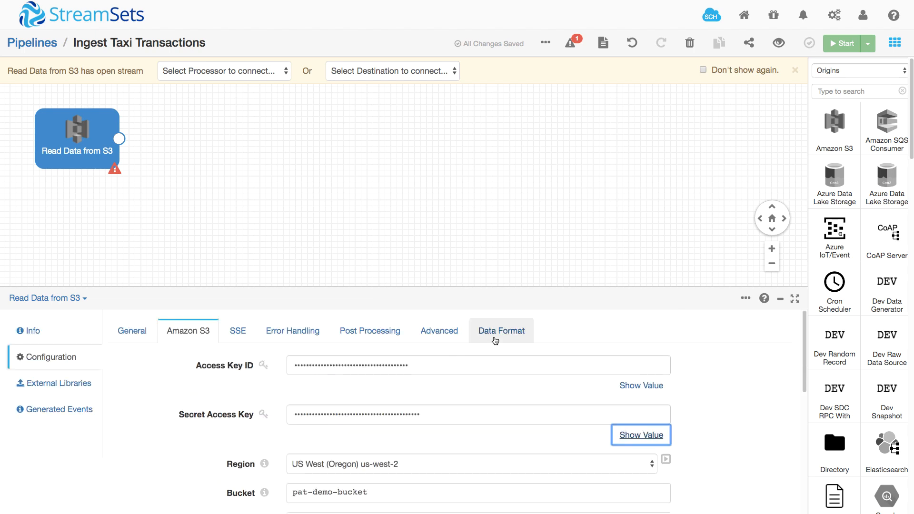
pyautogui.click(500, 330)
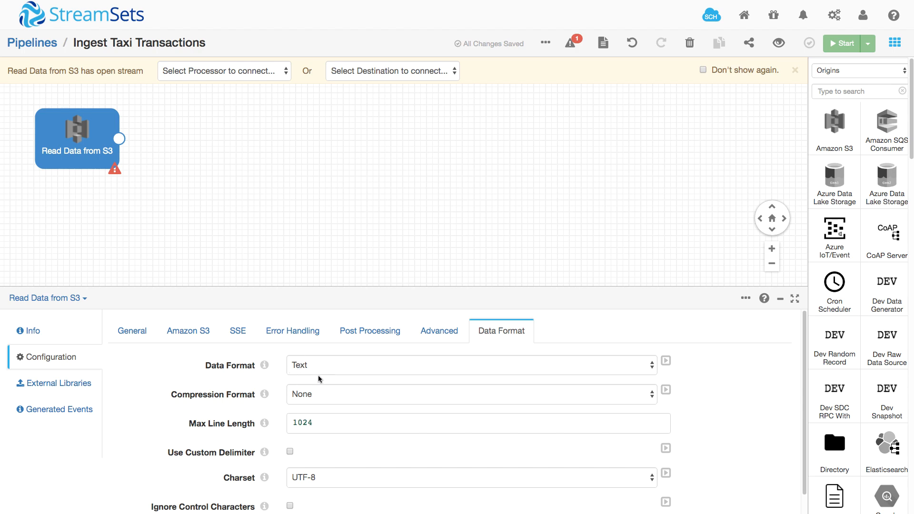
pyautogui.moveTo(319, 366)
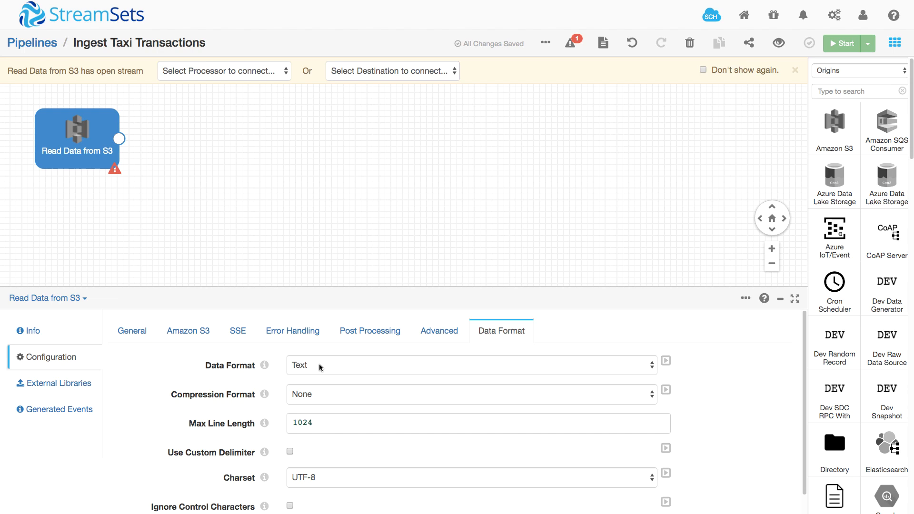
pyautogui.moveTo(329, 411)
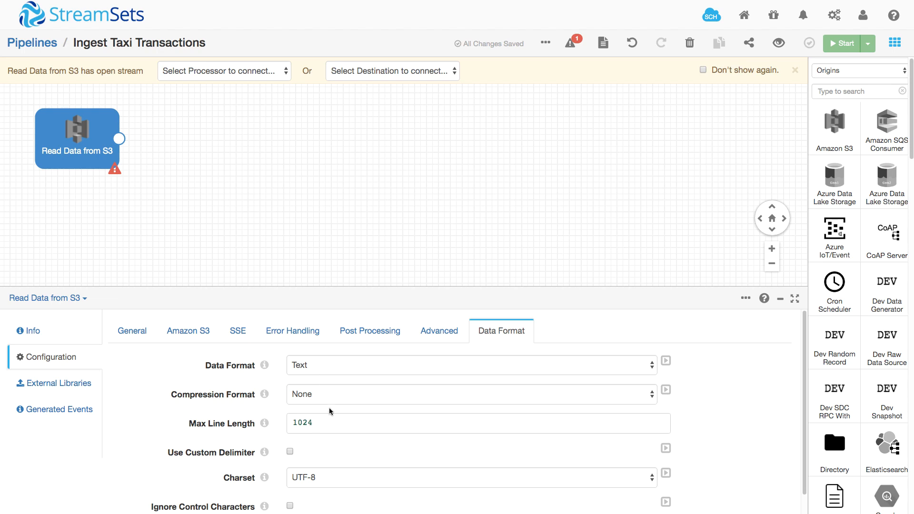
pyautogui.moveTo(779, 43)
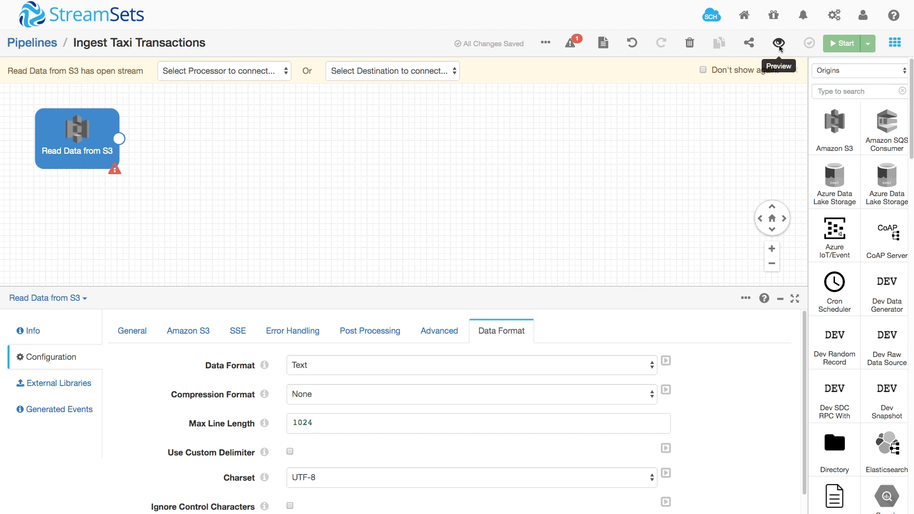
pyautogui.click(778, 42)
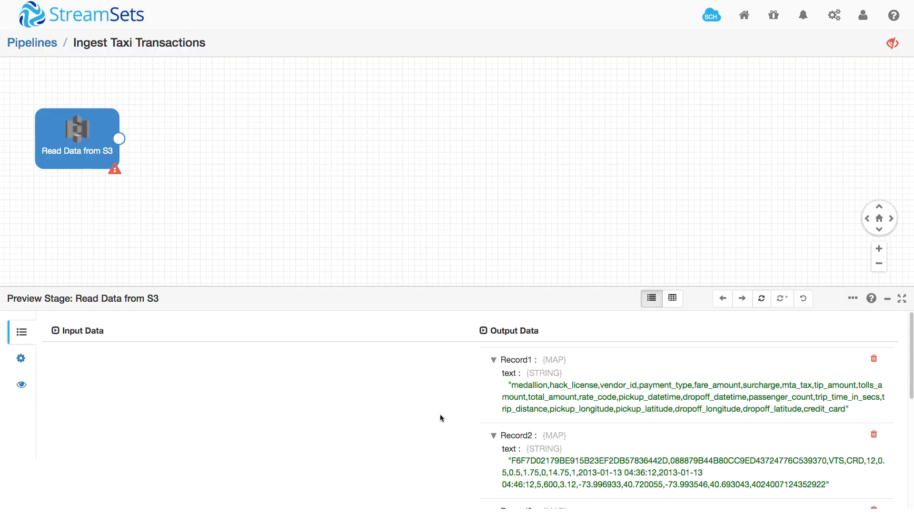
# Enlarge the preview panel and expand Record3 and Record4 to view their raw CSV lines.
pyautogui.scroll(-3)
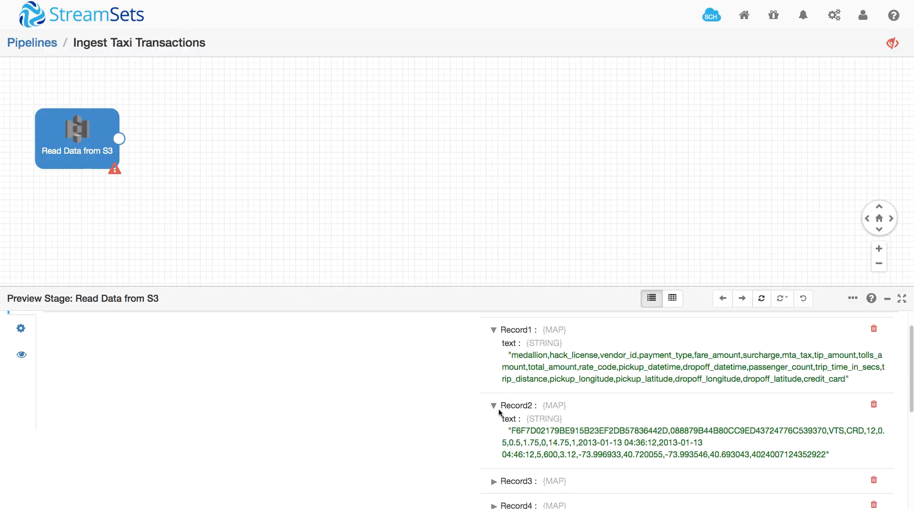
pyautogui.click(901, 298)
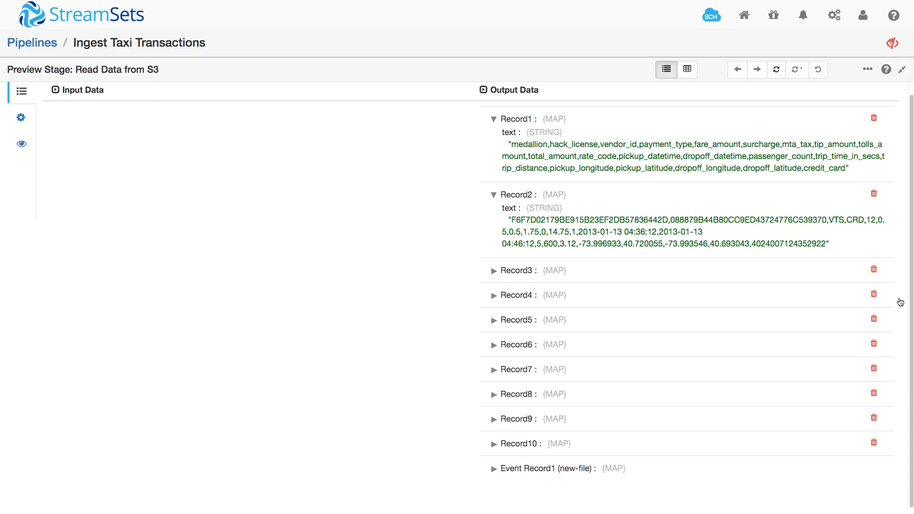
pyautogui.click(493, 270)
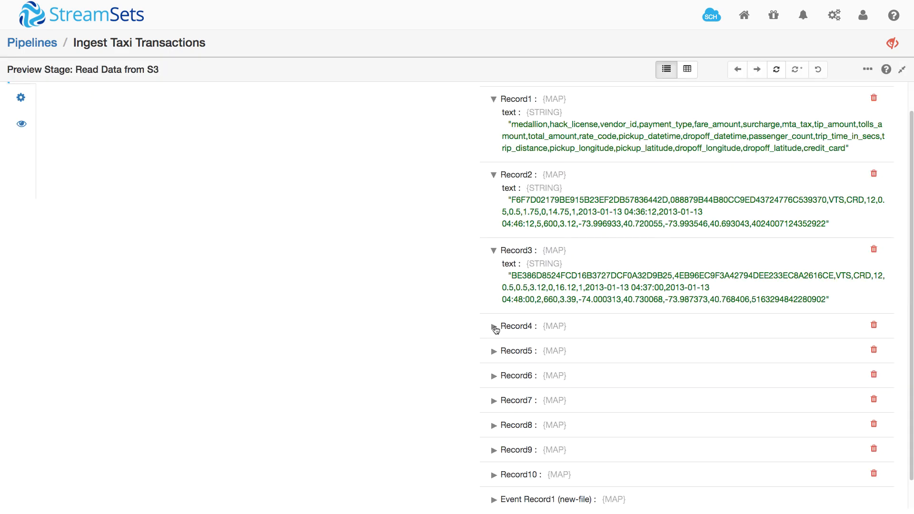
pyautogui.click(493, 326)
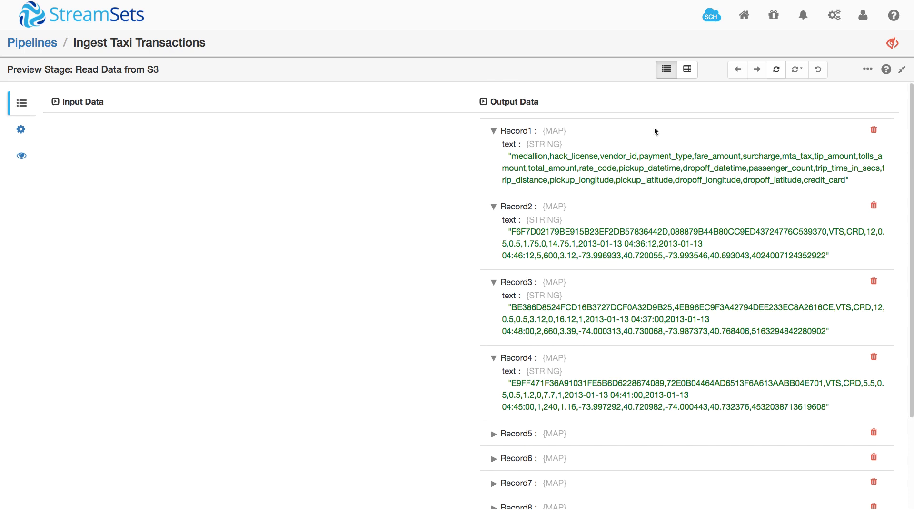
pyautogui.moveTo(896, 61)
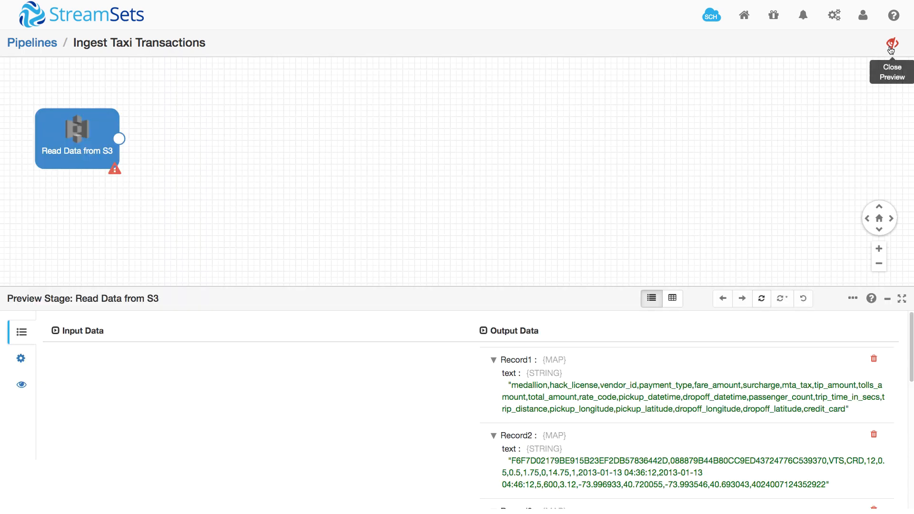
# Switch the S3 origin to Delimited format with a header line and run the preview again.
pyautogui.click(890, 47)
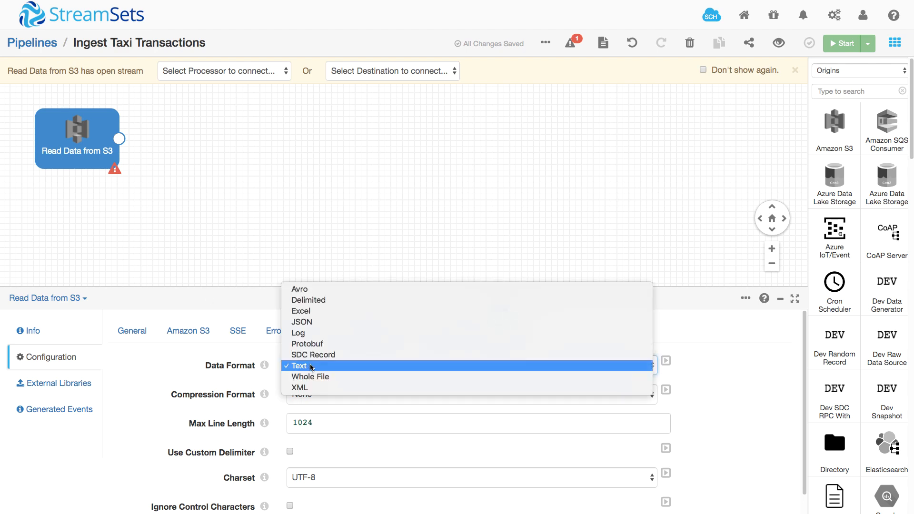
pyautogui.click(309, 299)
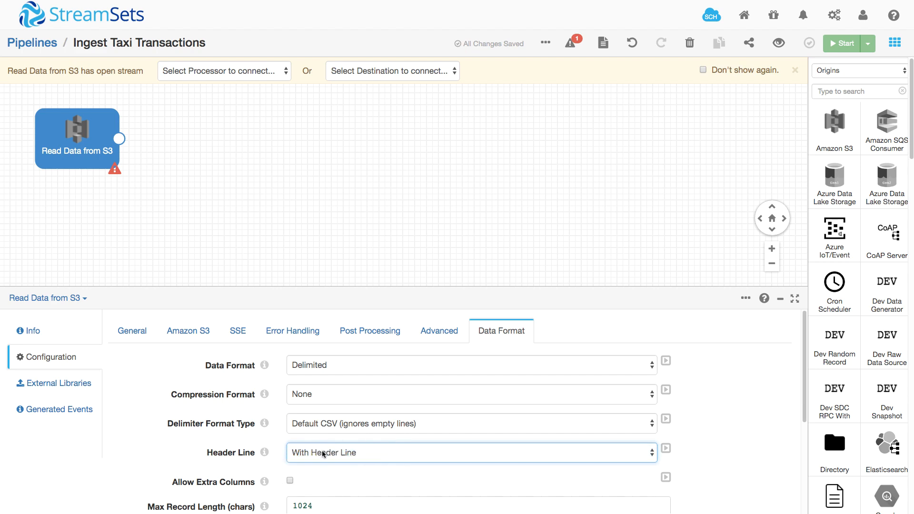
pyautogui.moveTo(778, 42)
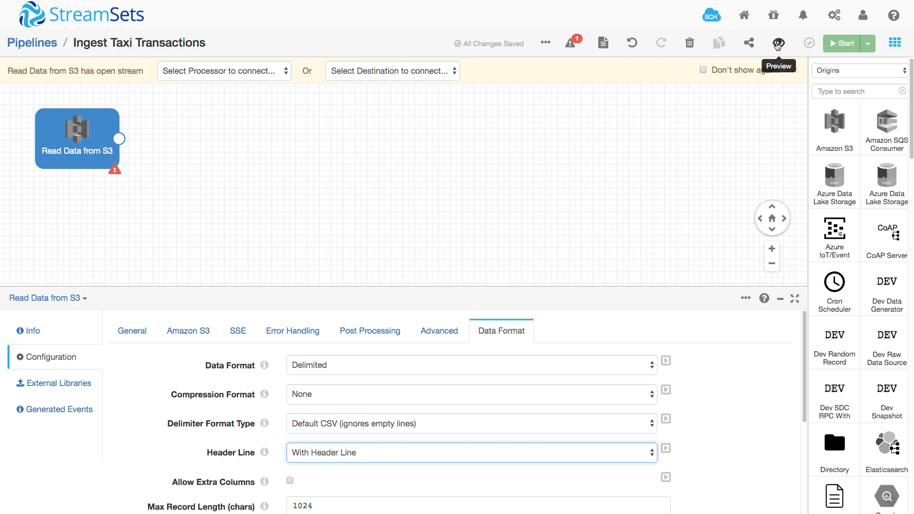
pyautogui.click(777, 43)
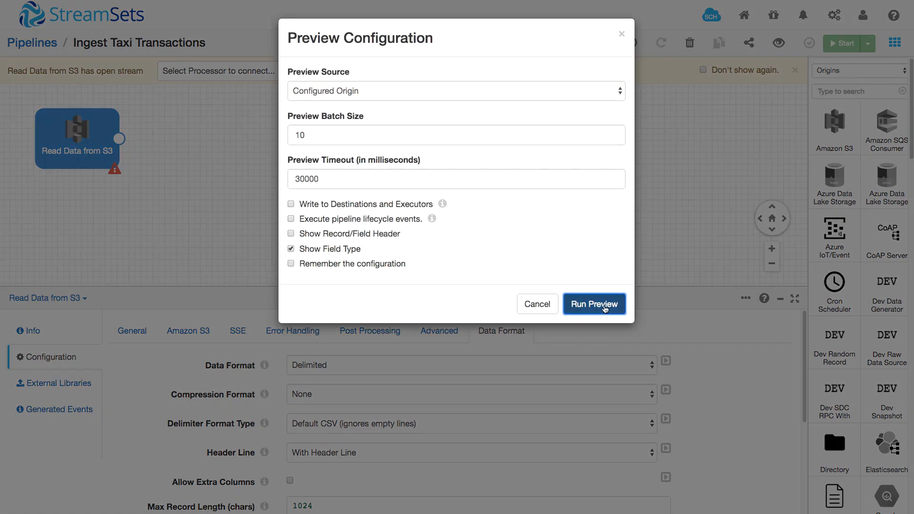
pyautogui.click(593, 304)
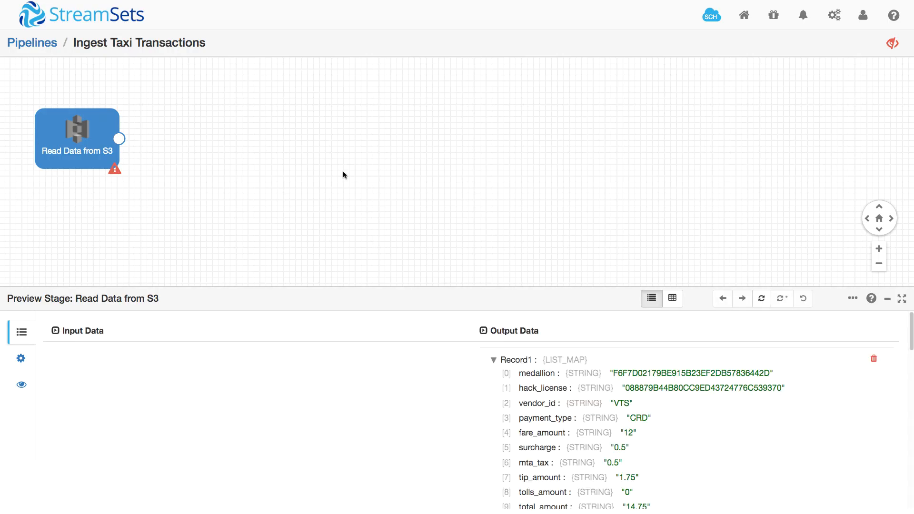
# Enlarge the preview and scroll through Record1 and Record2's named fields, like fare_amount.
pyautogui.click(902, 298)
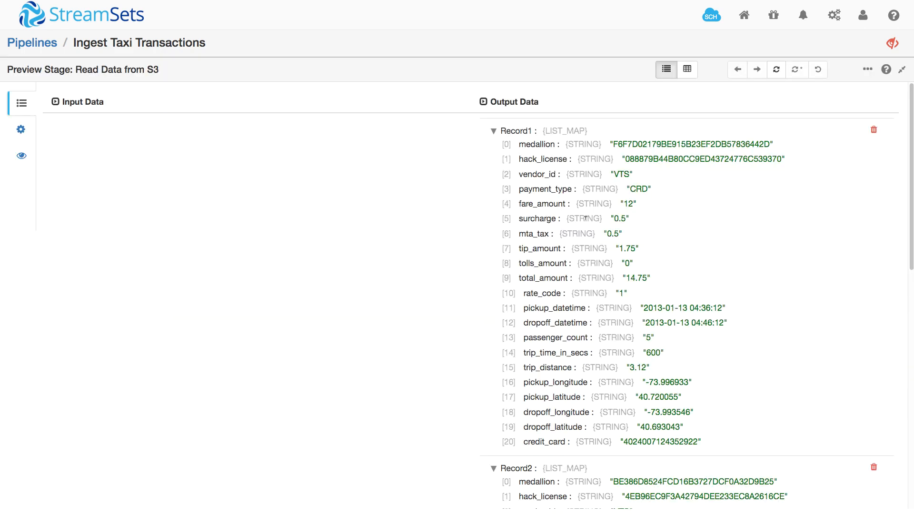
pyautogui.moveTo(554, 440)
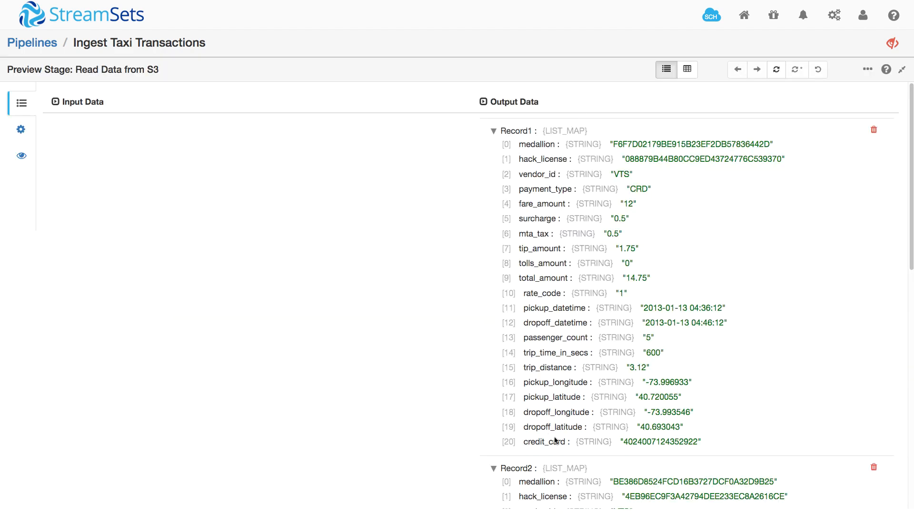
pyautogui.scroll(-3)
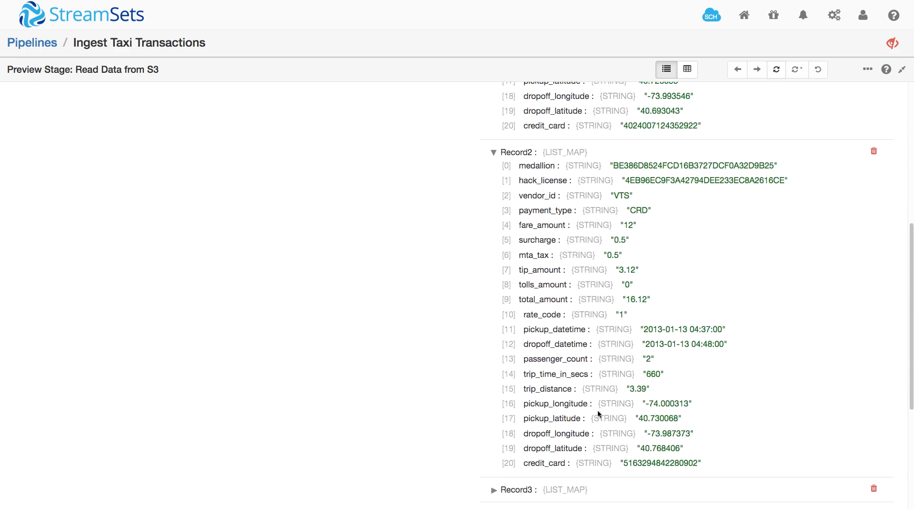
pyautogui.scroll(-3)
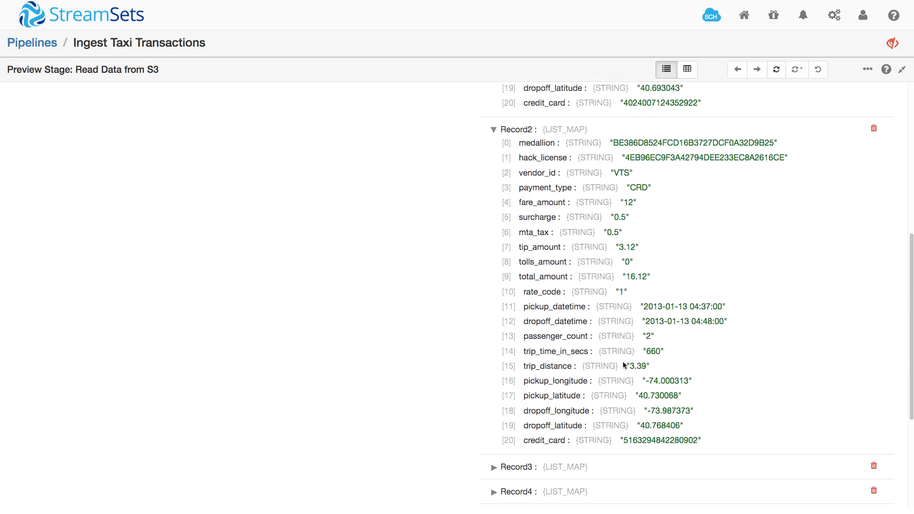